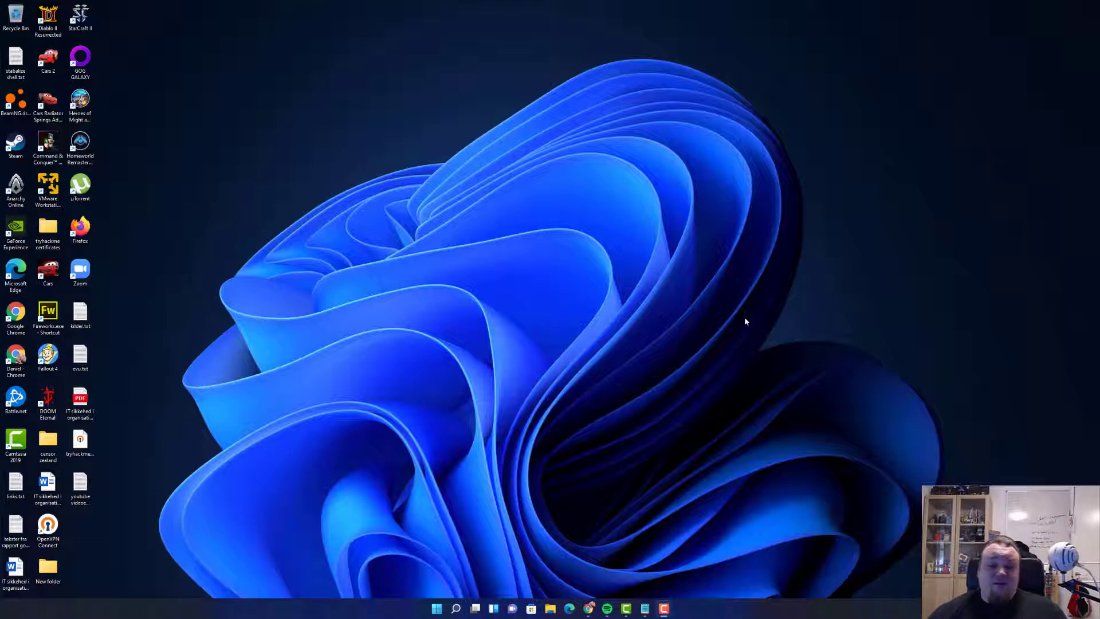
{"action": "mouse_move", "coordinate": [187, 470]}
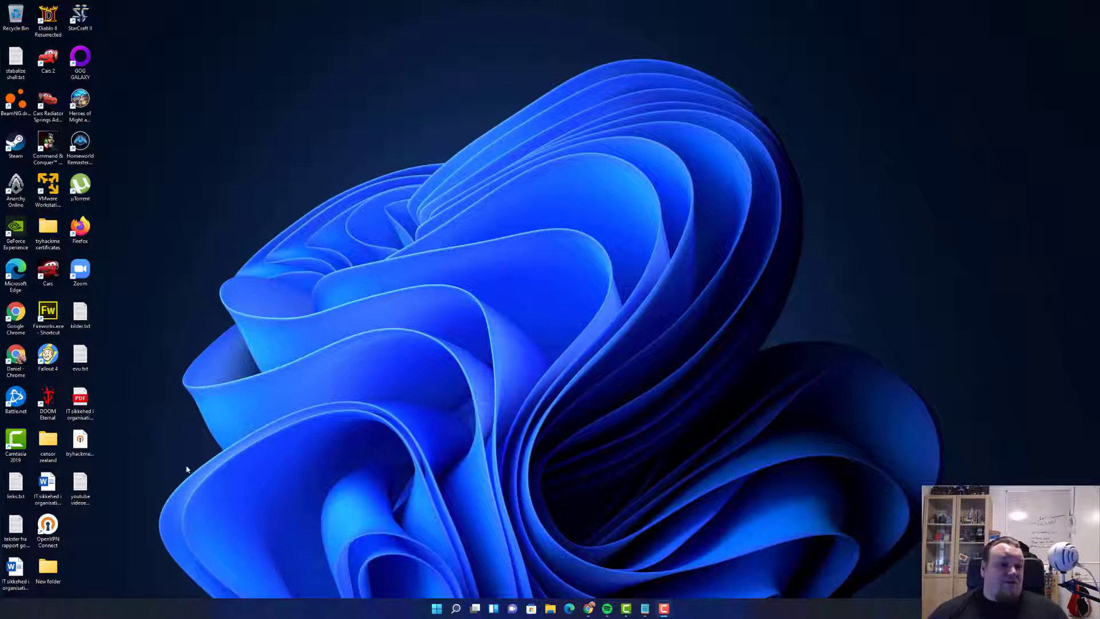
{"action": "mouse_move", "coordinate": [169, 499]}
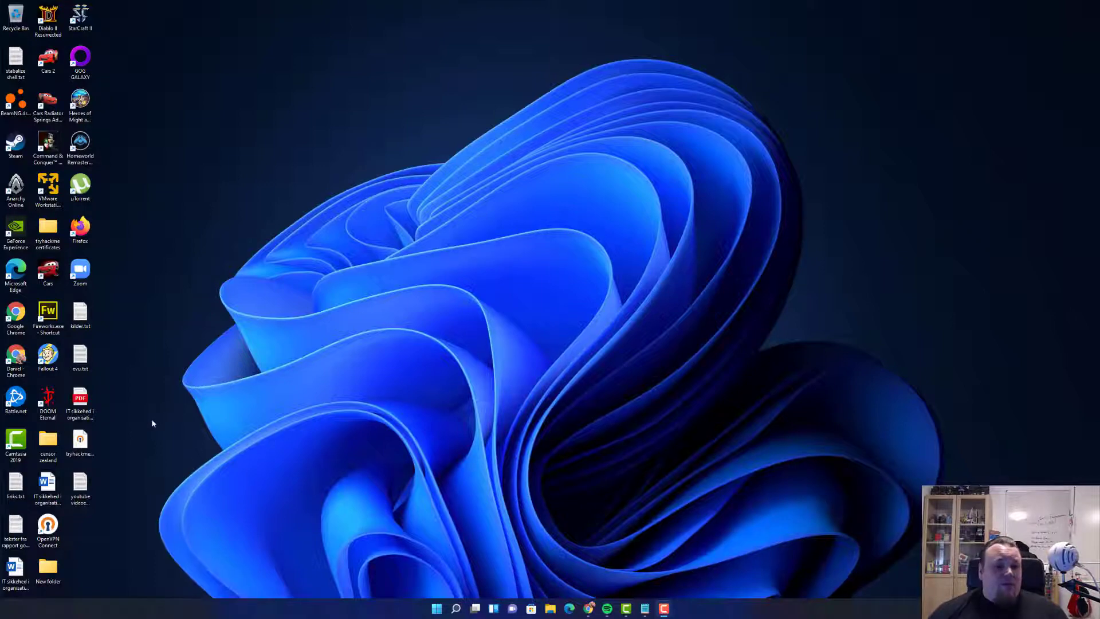
{"action": "mouse_move", "coordinate": [61, 204]}
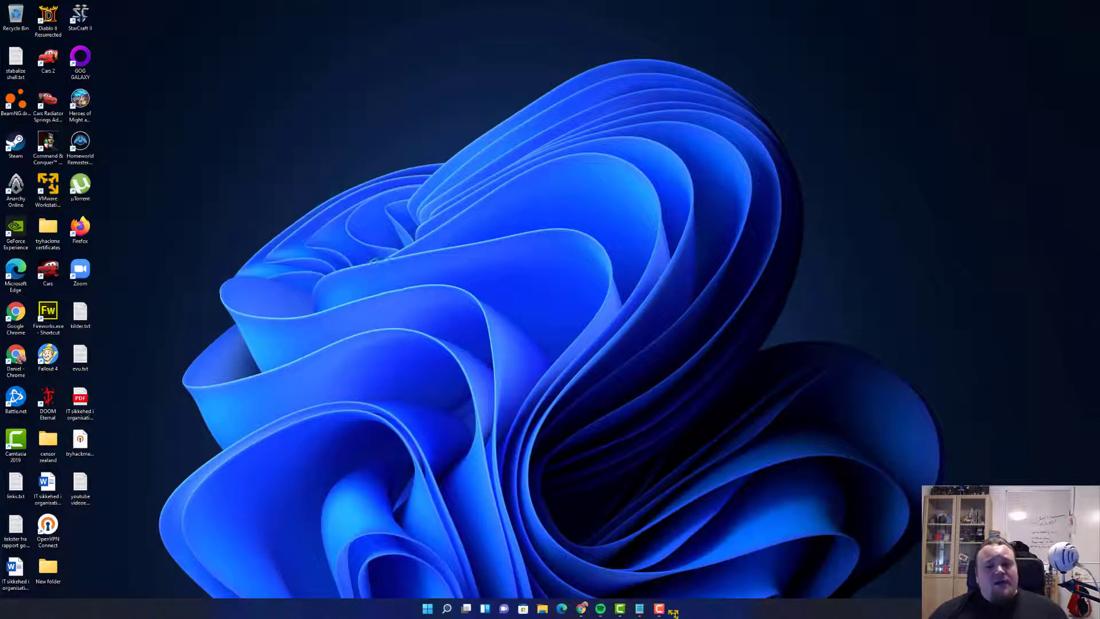
Launch VMware Workstation 16 Player and show the Debian 10.x 64-bit machine's details
{"action": "double_click", "coordinate": [49, 184]}
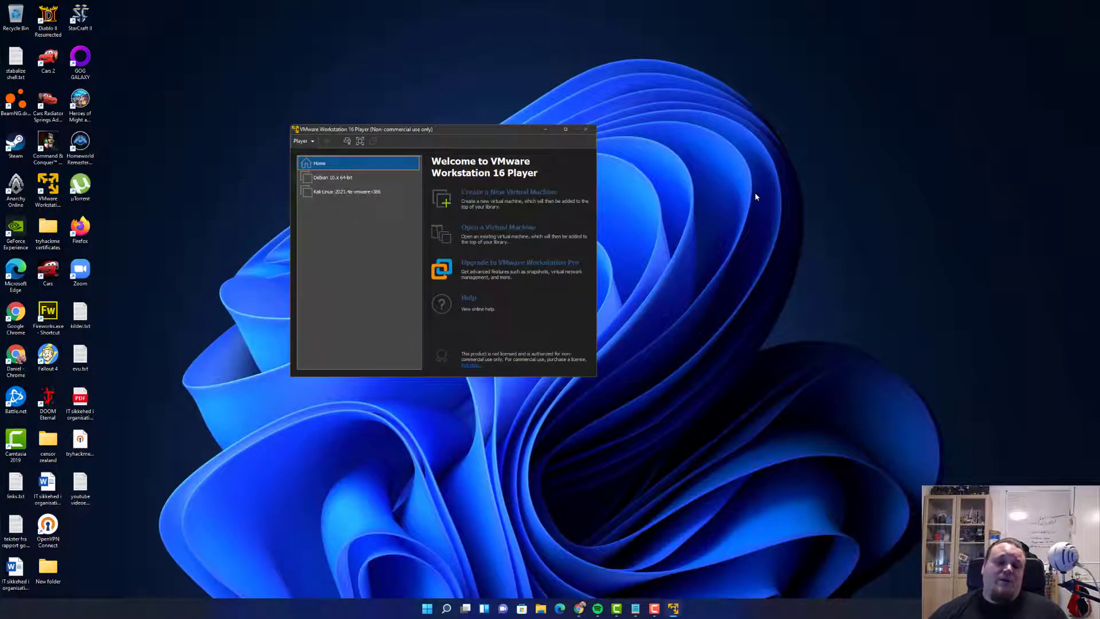
{"action": "mouse_move", "coordinate": [742, 188]}
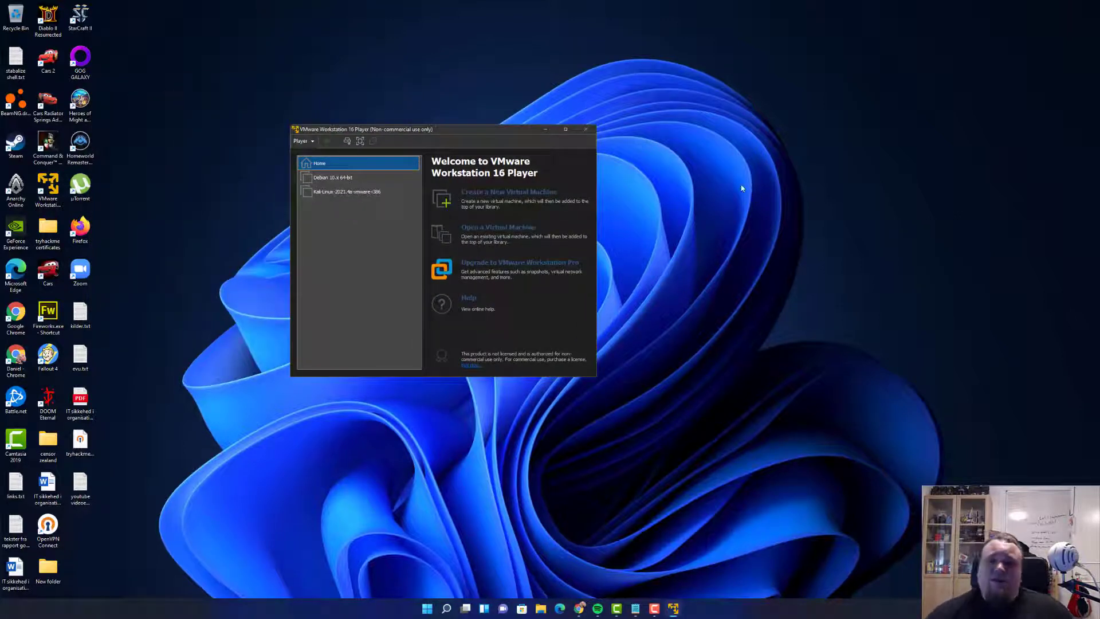
{"action": "left_click", "coordinate": [358, 192]}
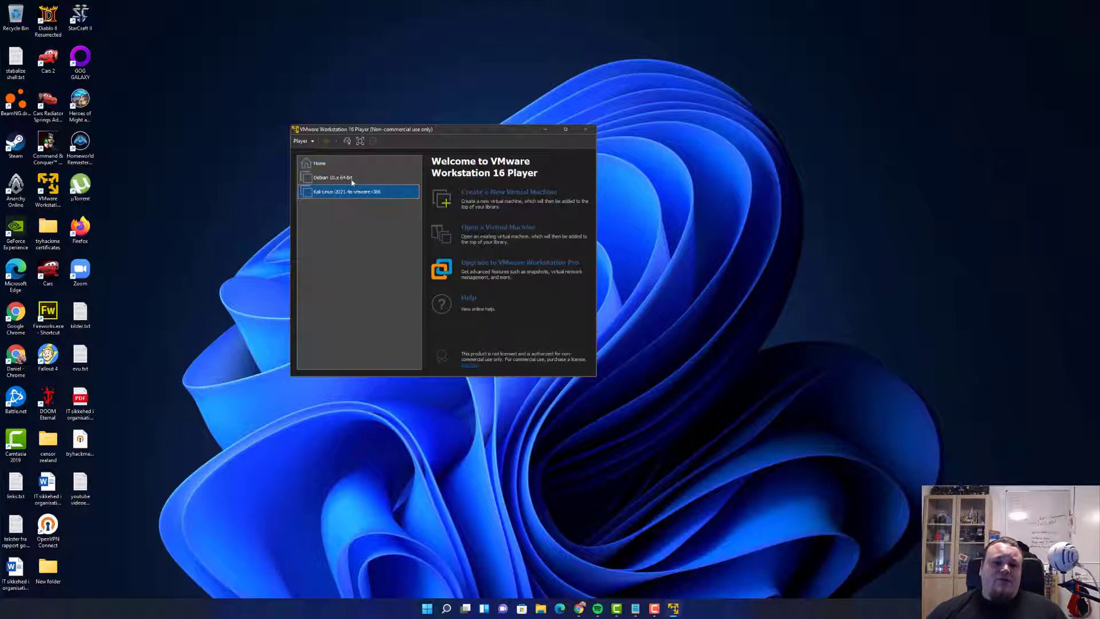
{"action": "left_click", "coordinate": [331, 176]}
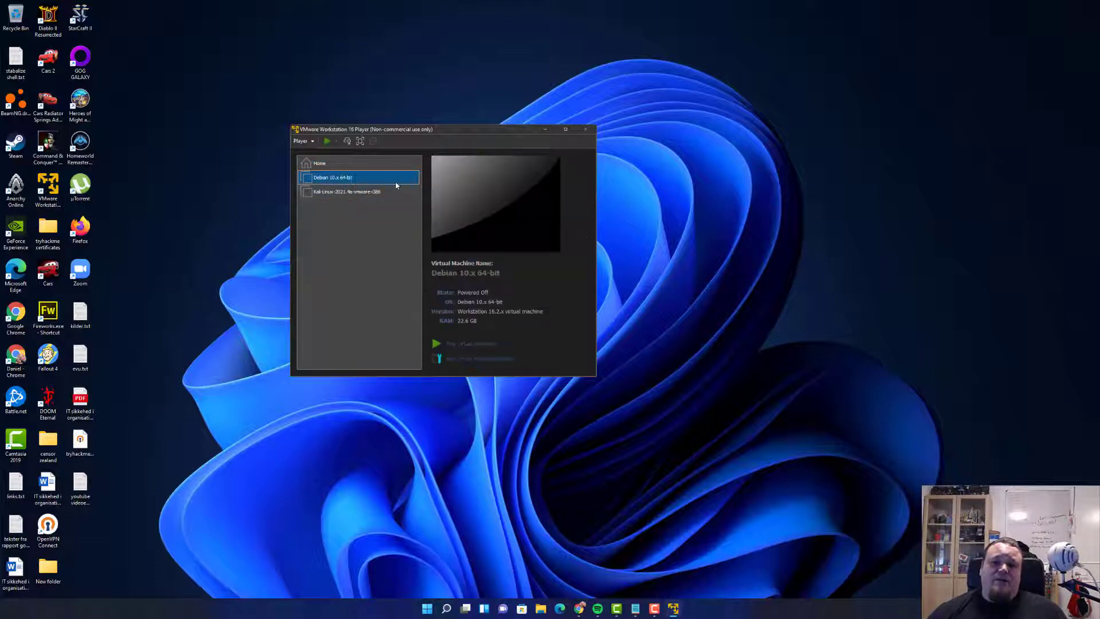
{"action": "mouse_move", "coordinate": [770, 218]}
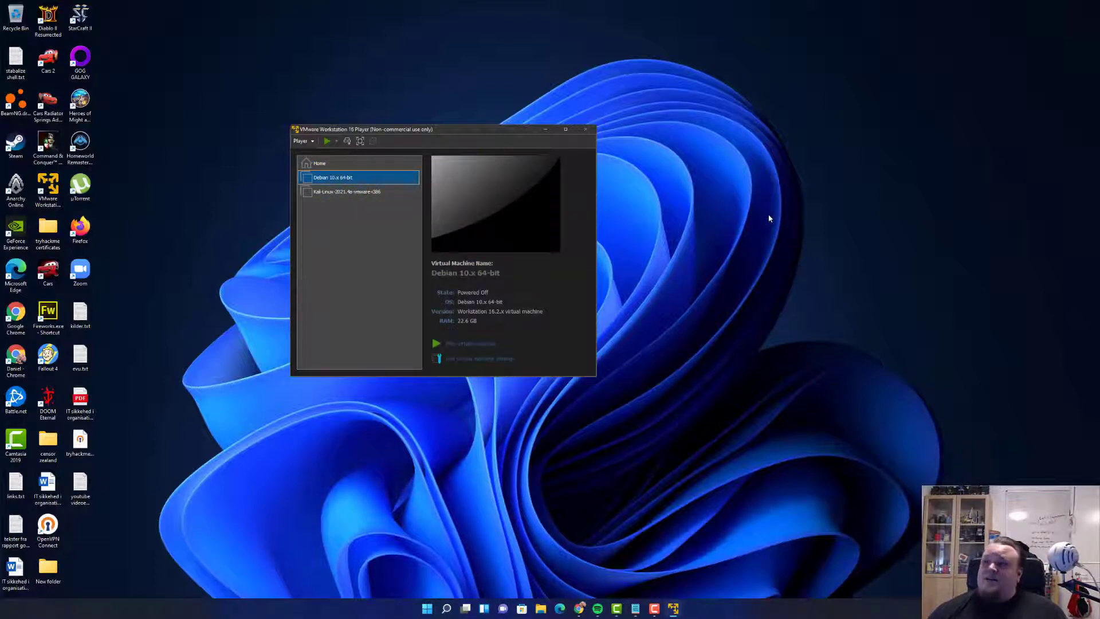
{"action": "mouse_move", "coordinate": [773, 216]}
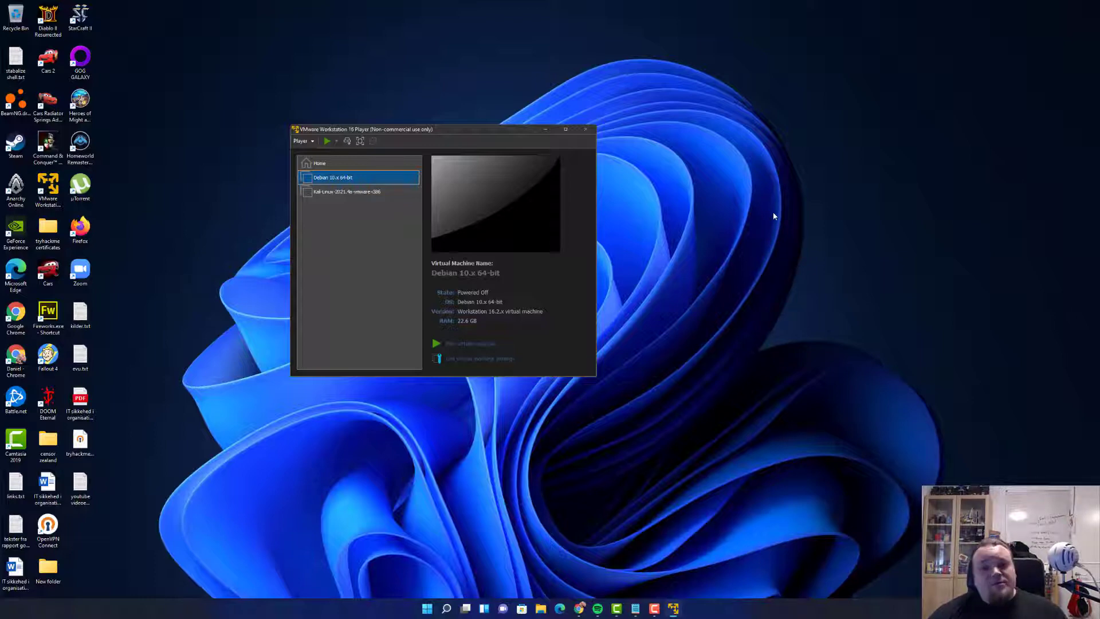
{"action": "mouse_move", "coordinate": [754, 216]}
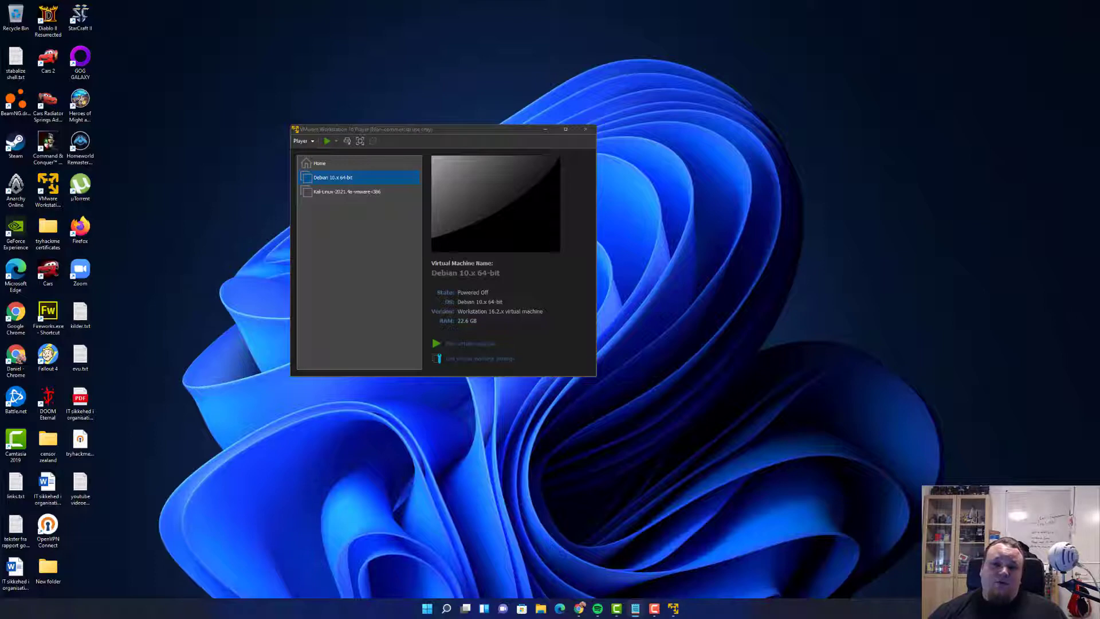
{"action": "mouse_move", "coordinate": [1002, 190]}
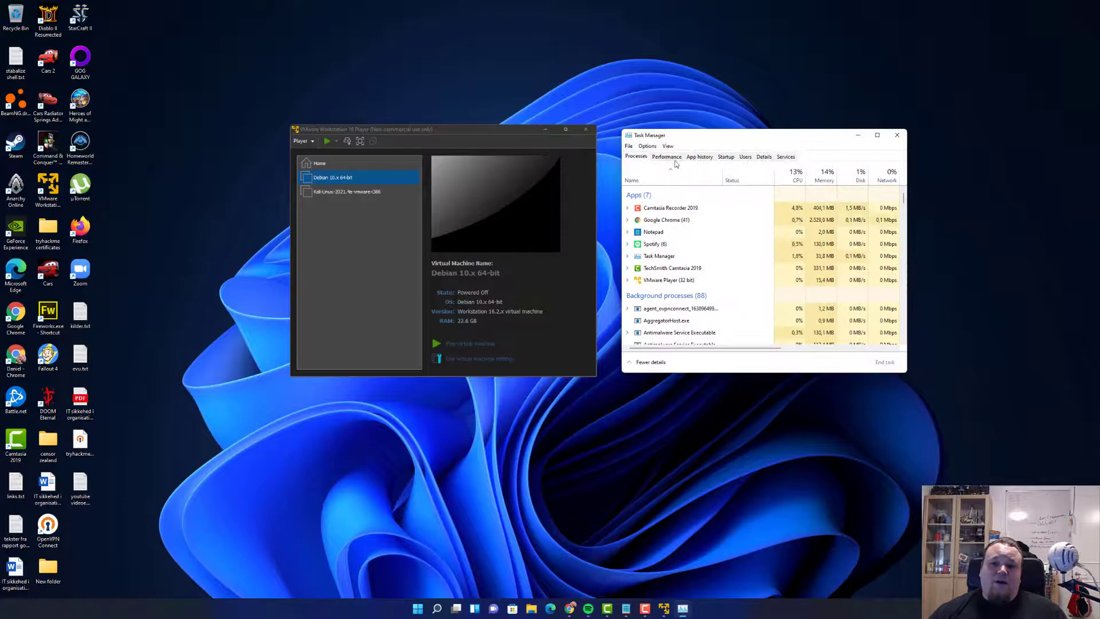
Check the CPU Performance page shows Virtualization: Enabled, then close Task Manager
{"action": "left_click", "coordinate": [667, 157]}
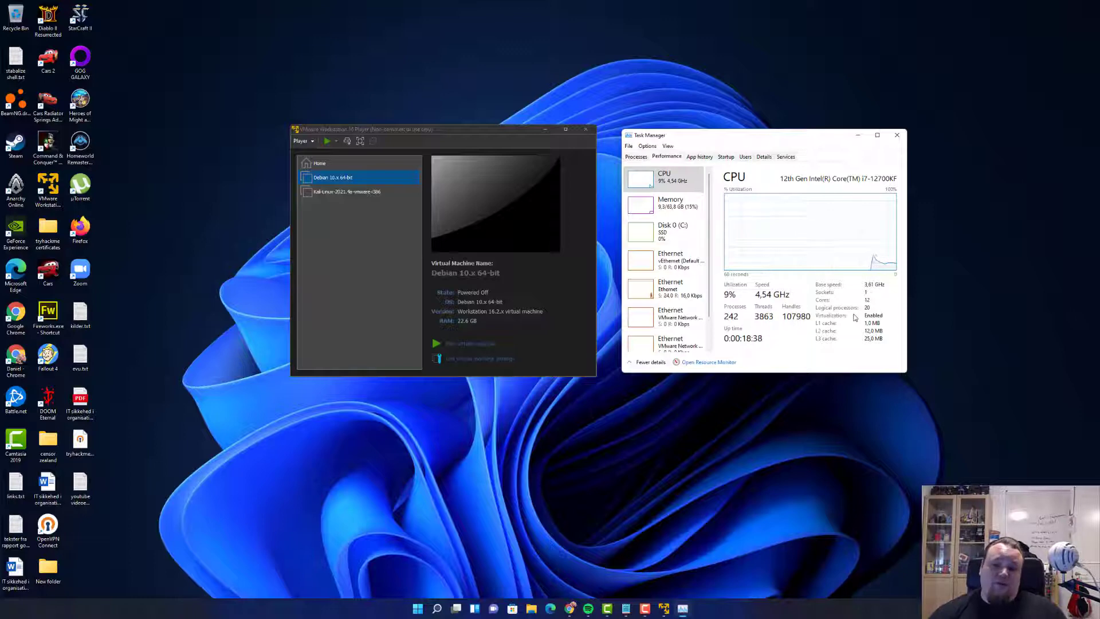
{"action": "mouse_move", "coordinate": [870, 225]}
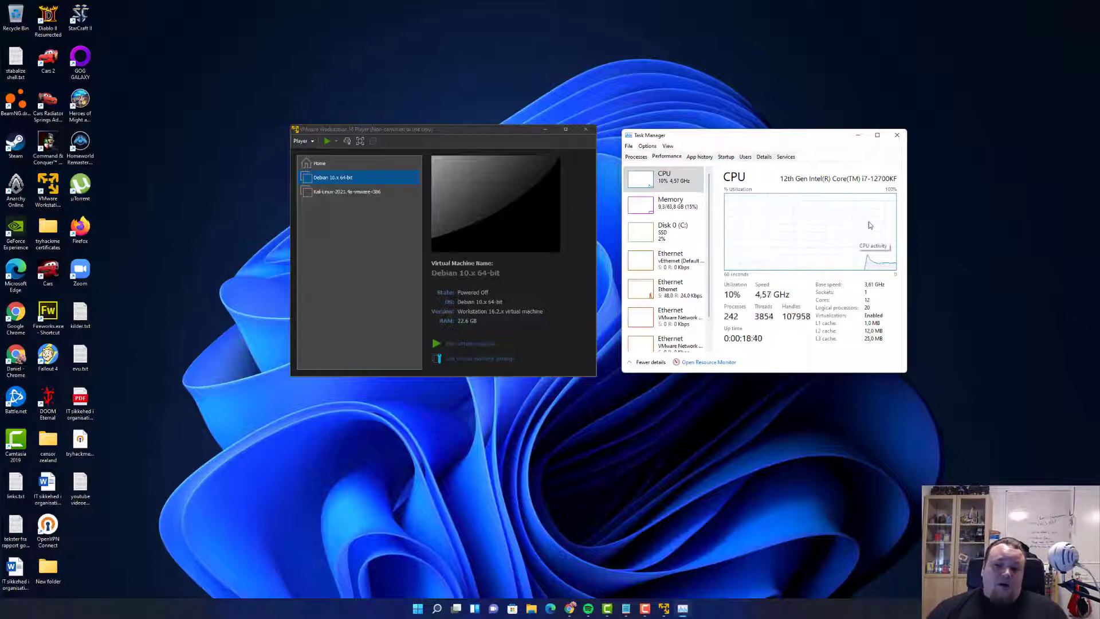
{"action": "mouse_move", "coordinate": [903, 165]}
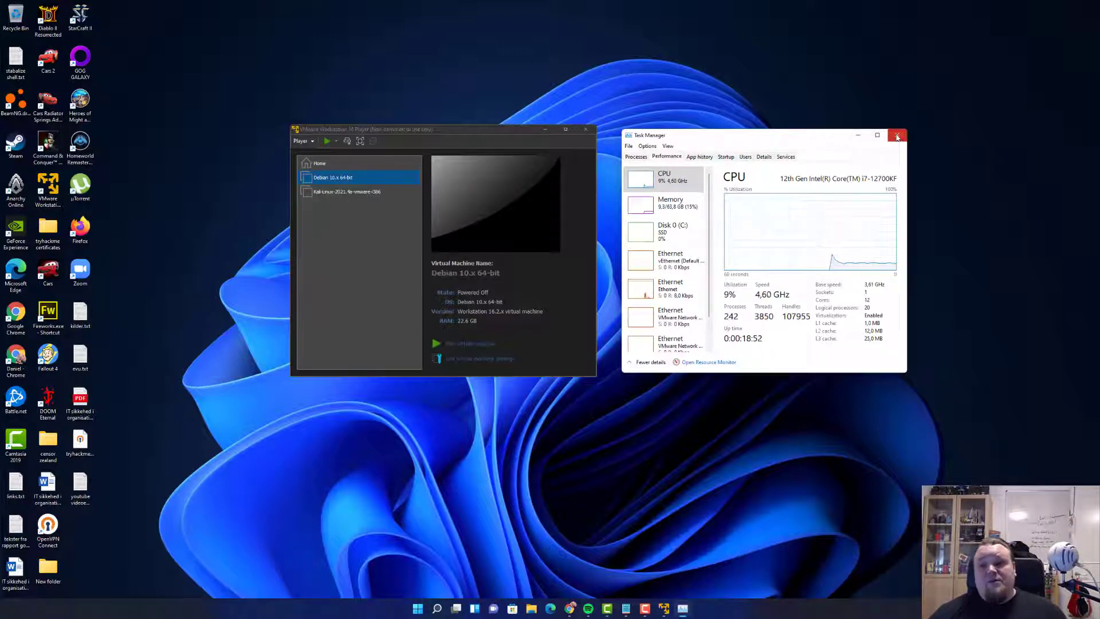
{"action": "left_click", "coordinate": [898, 136]}
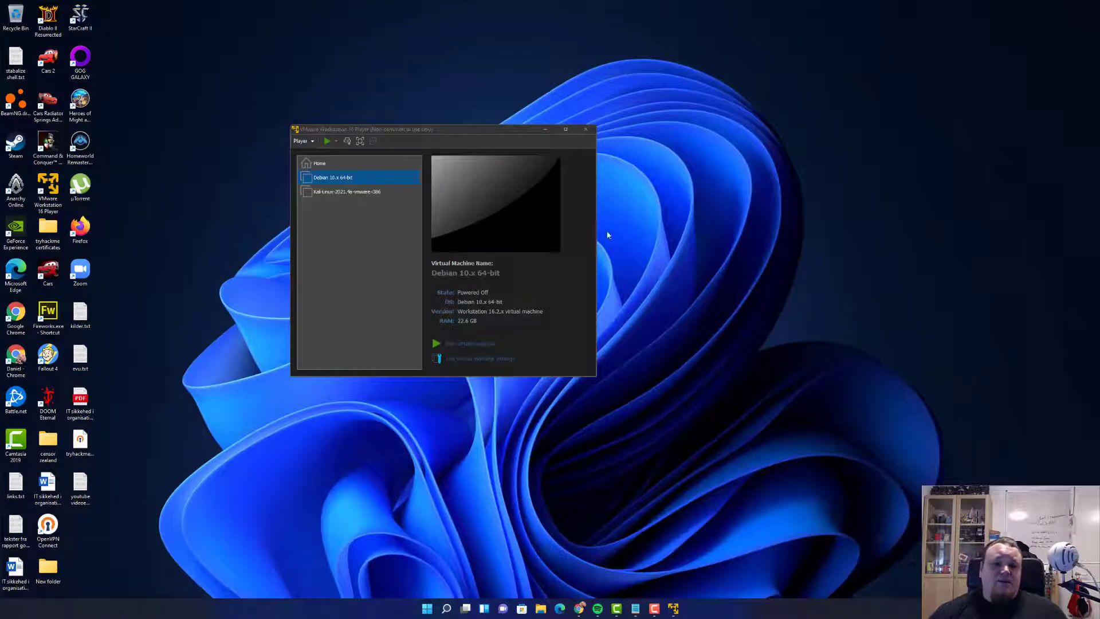
{"action": "mouse_move", "coordinate": [663, 434]}
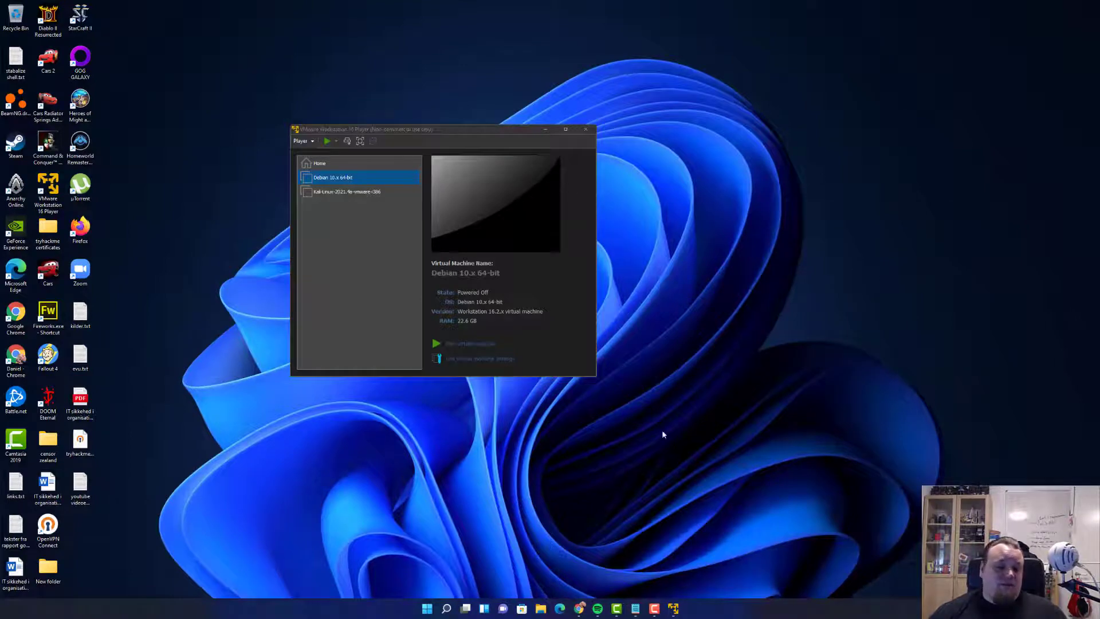
{"action": "mouse_move", "coordinate": [426, 609]}
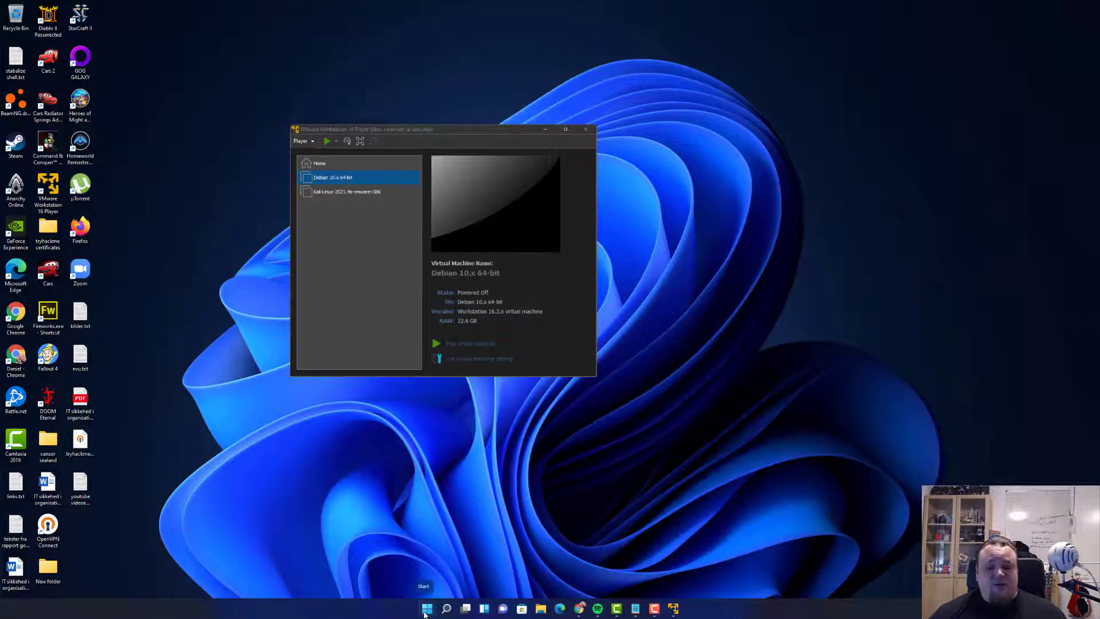
Search the Start menu for 'Core Isolation' to find the Windows Security setting
{"action": "type", "text": "iso"}
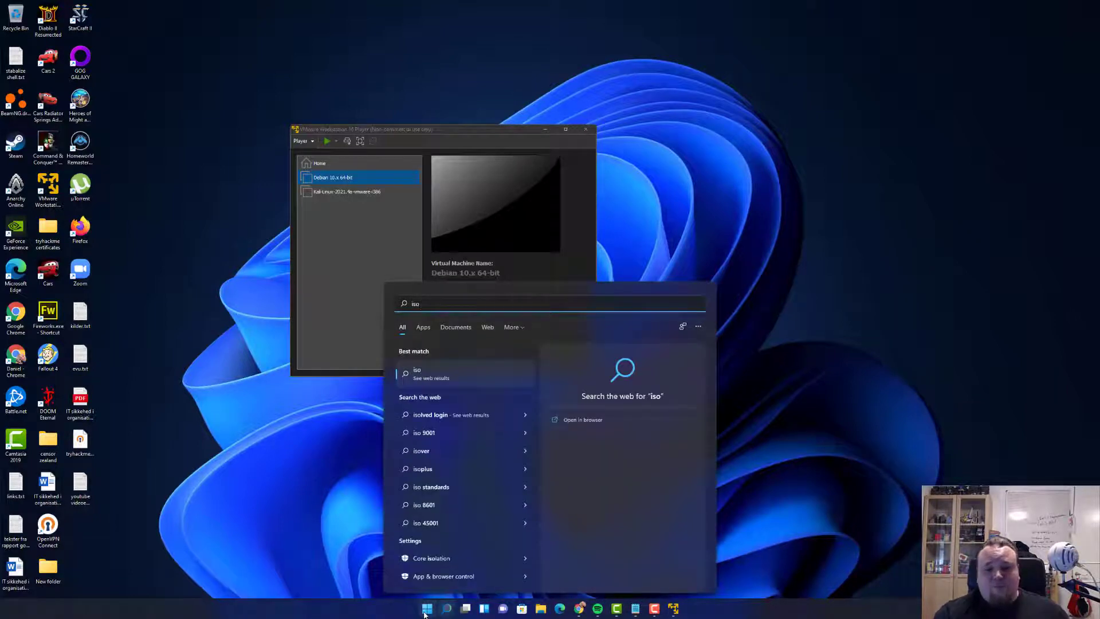
{"action": "type", "text": "memo"}
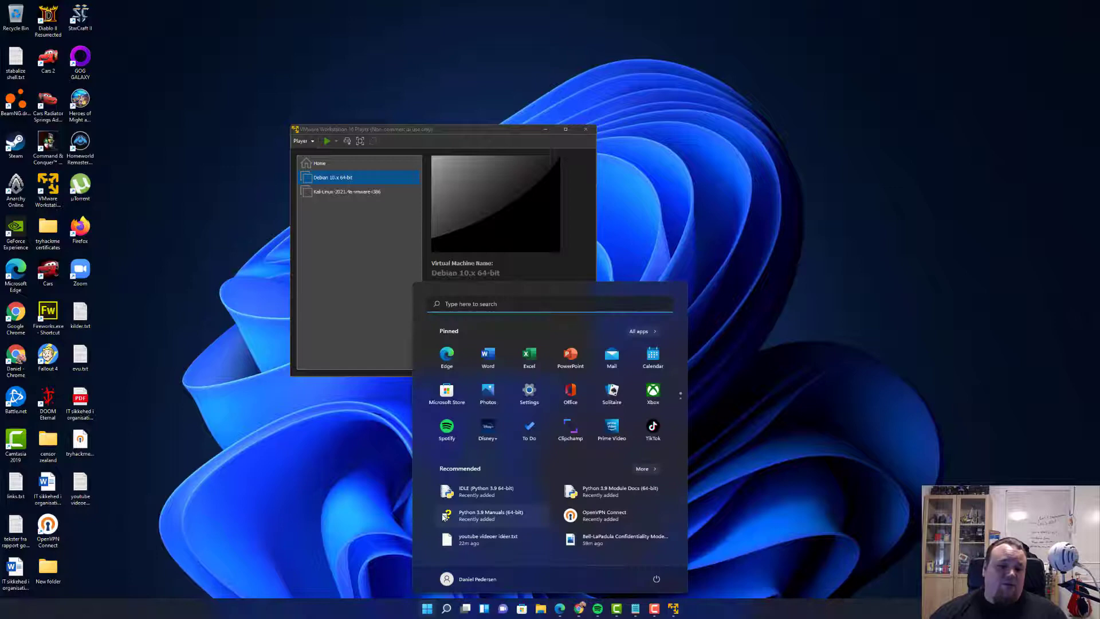
{"action": "type", "text": "Core Isolation"}
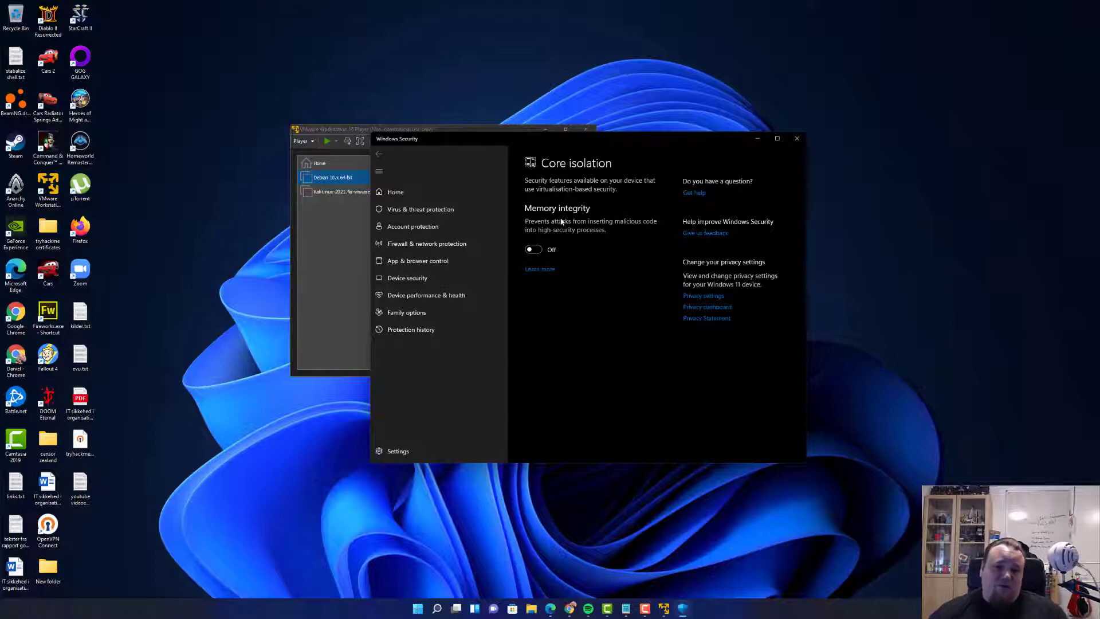
{"action": "mouse_move", "coordinate": [637, 254]}
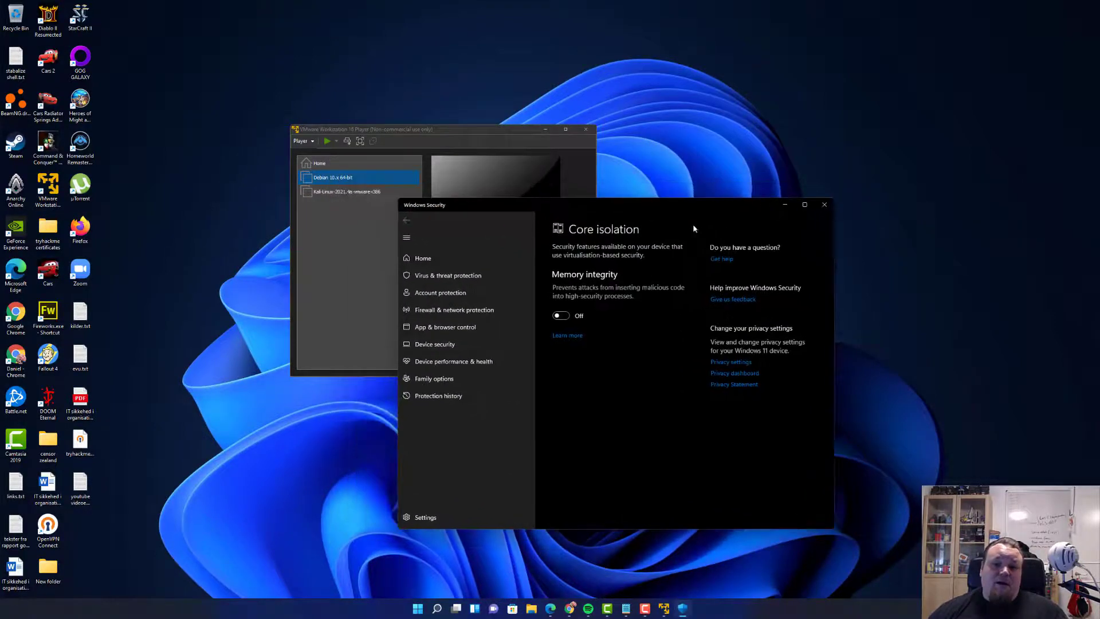
Confirm Memory integrity is Off on the Core isolation page and close Windows Security
{"action": "left_click", "coordinate": [824, 205]}
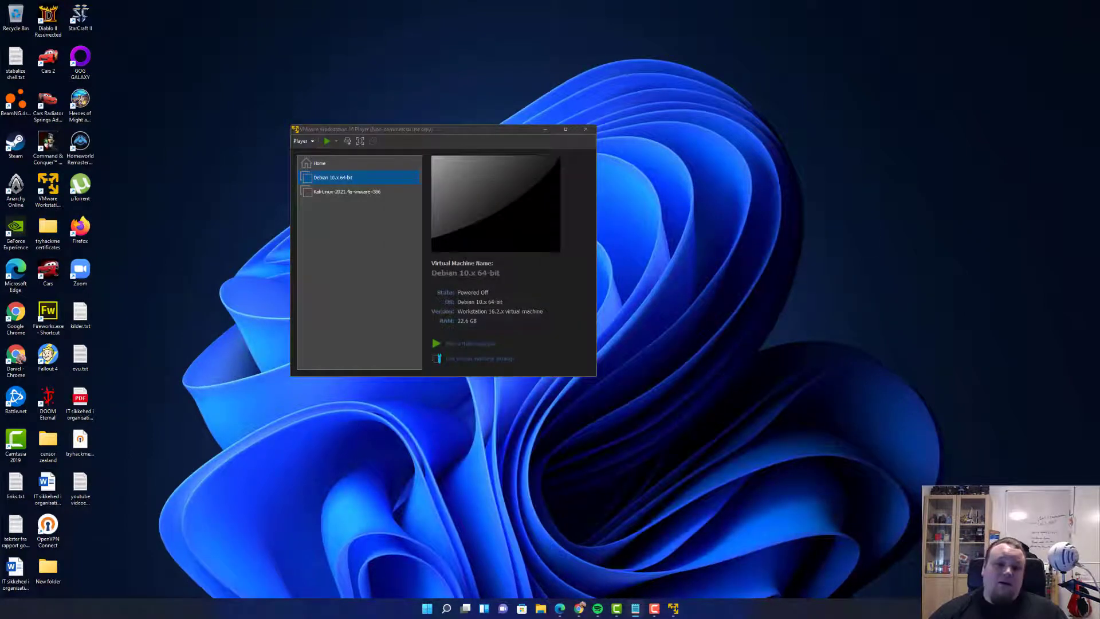
{"action": "mouse_move", "coordinate": [313, 240]}
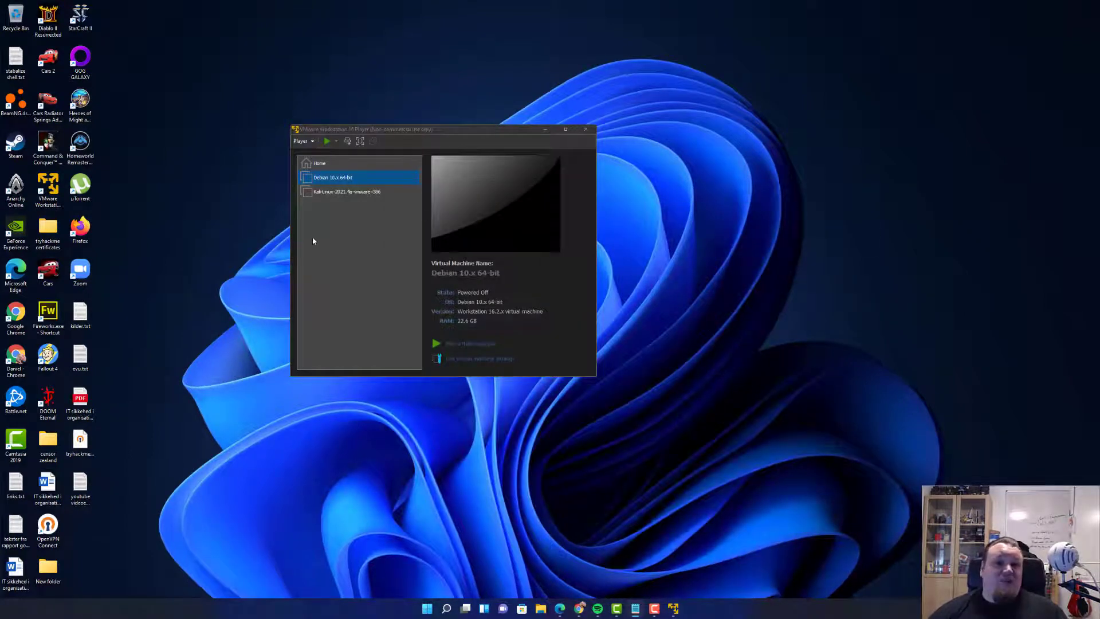
{"action": "mouse_move", "coordinate": [978, 314]}
{"action": "type", "text": "cmd"}
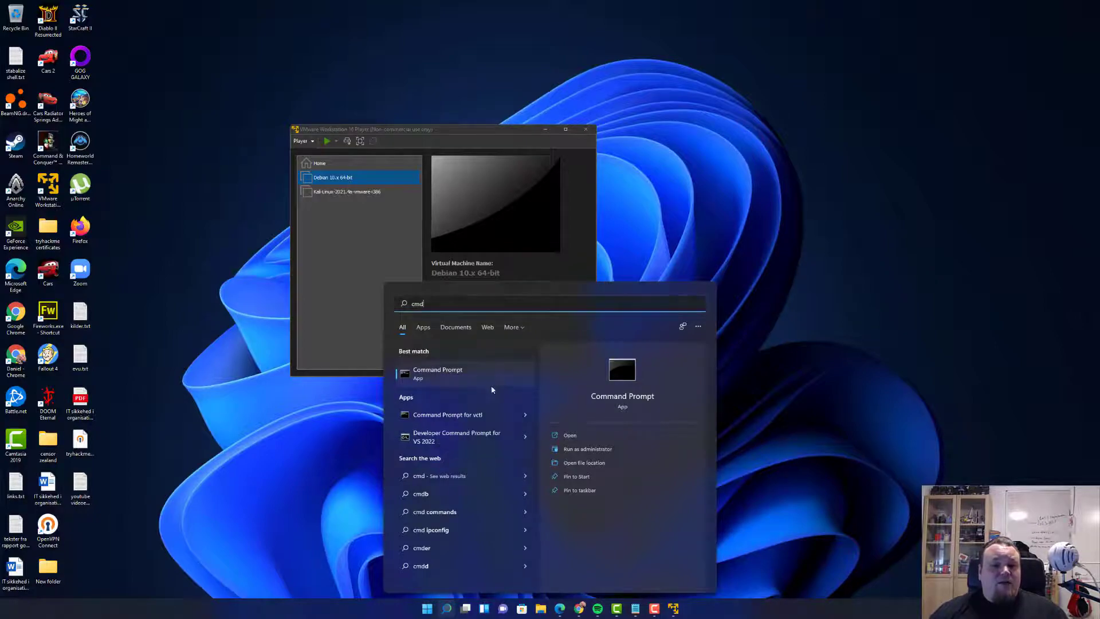
Run 'bcdedit /set hypervisorlaunchtype off' in an administrator Command Prompt, then close it
{"action": "left_click", "coordinate": [587, 448]}
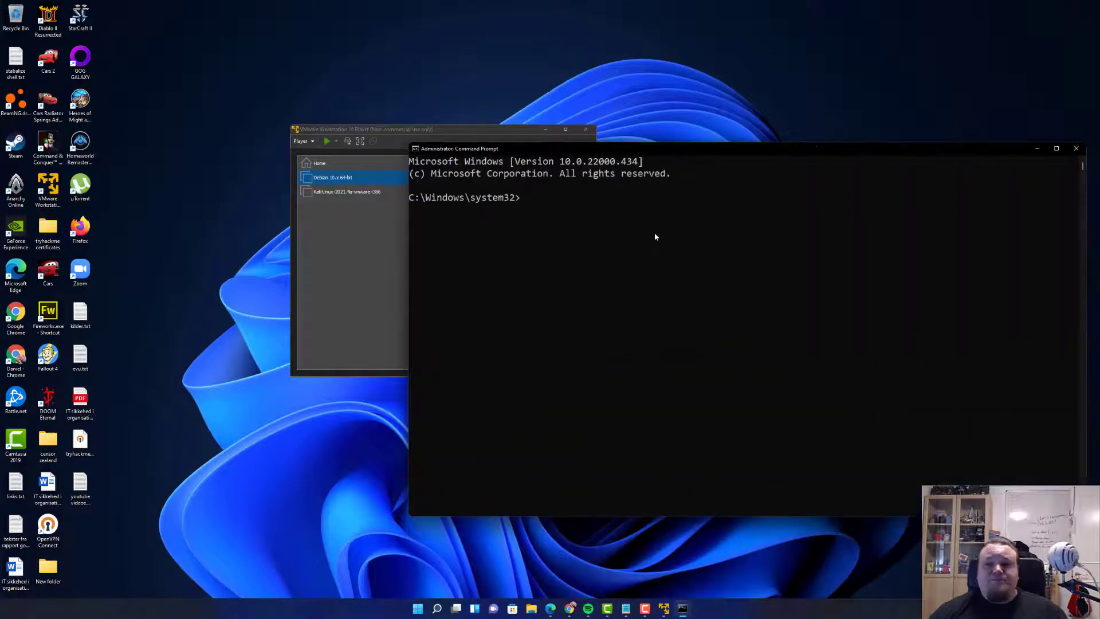
{"action": "type", "text": "bcdedit /set hypervisorlaunchtype off"}
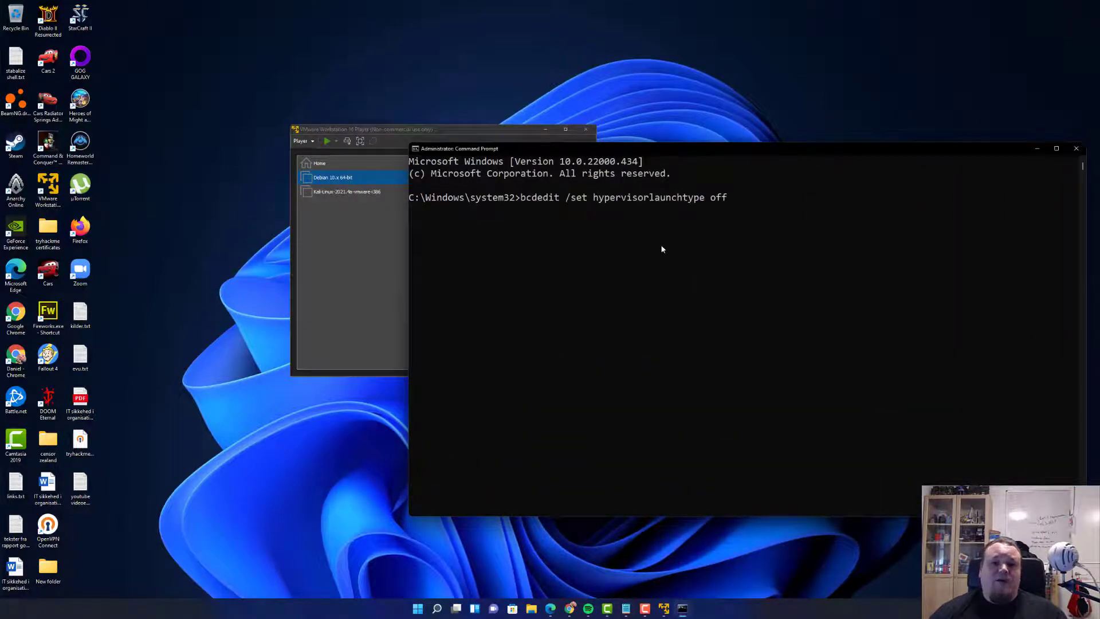
{"action": "left_click", "coordinate": [523, 197]}
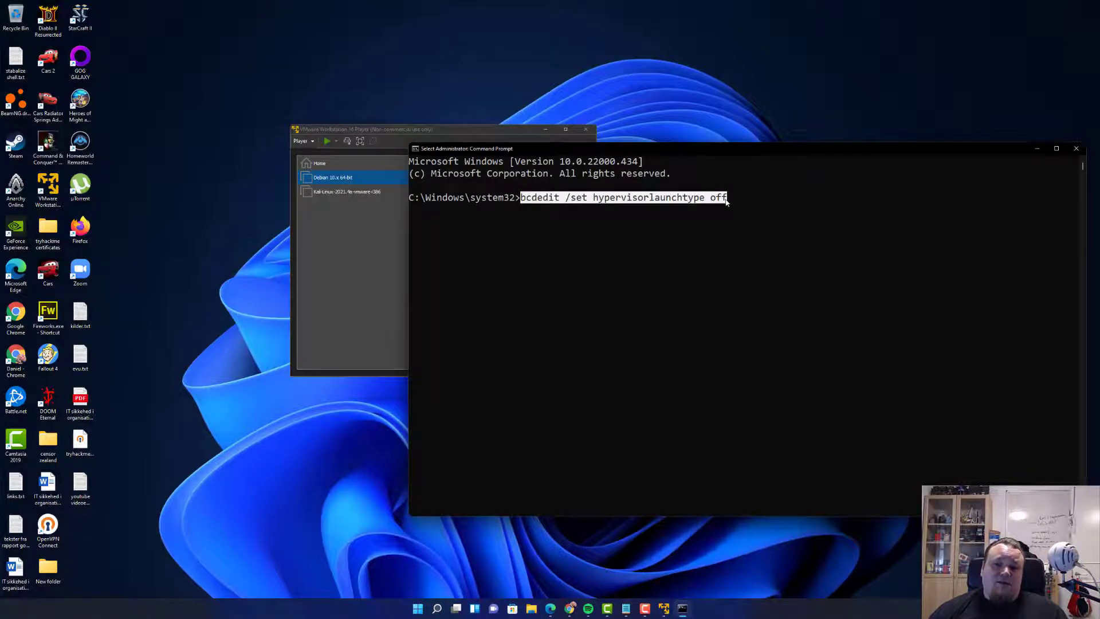
{"action": "key", "text": "Return"}
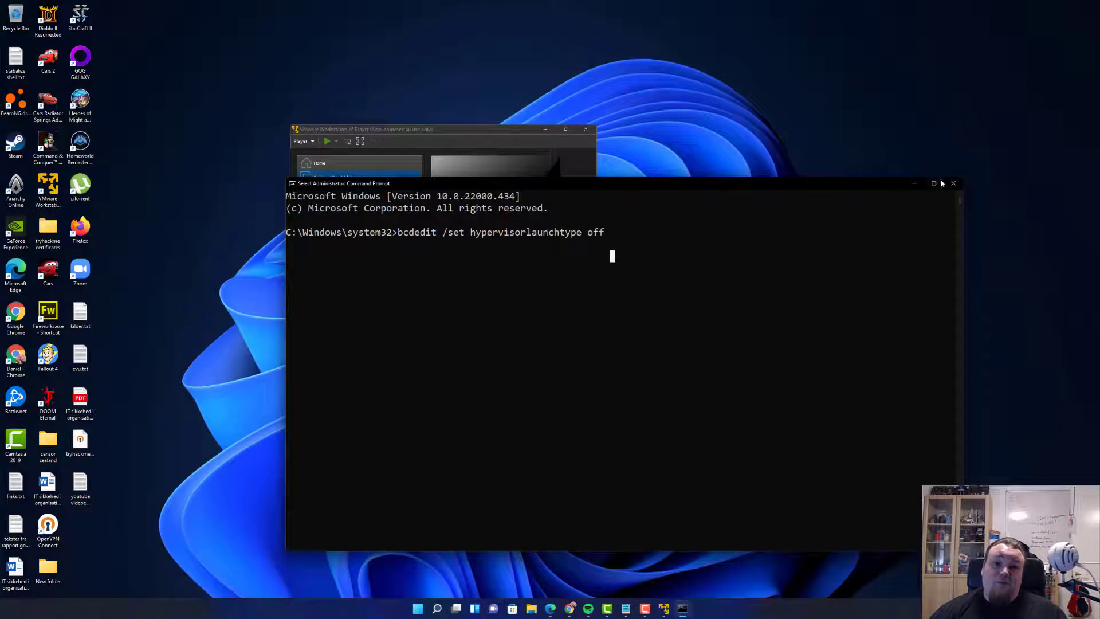
{"action": "left_click", "coordinate": [954, 183]}
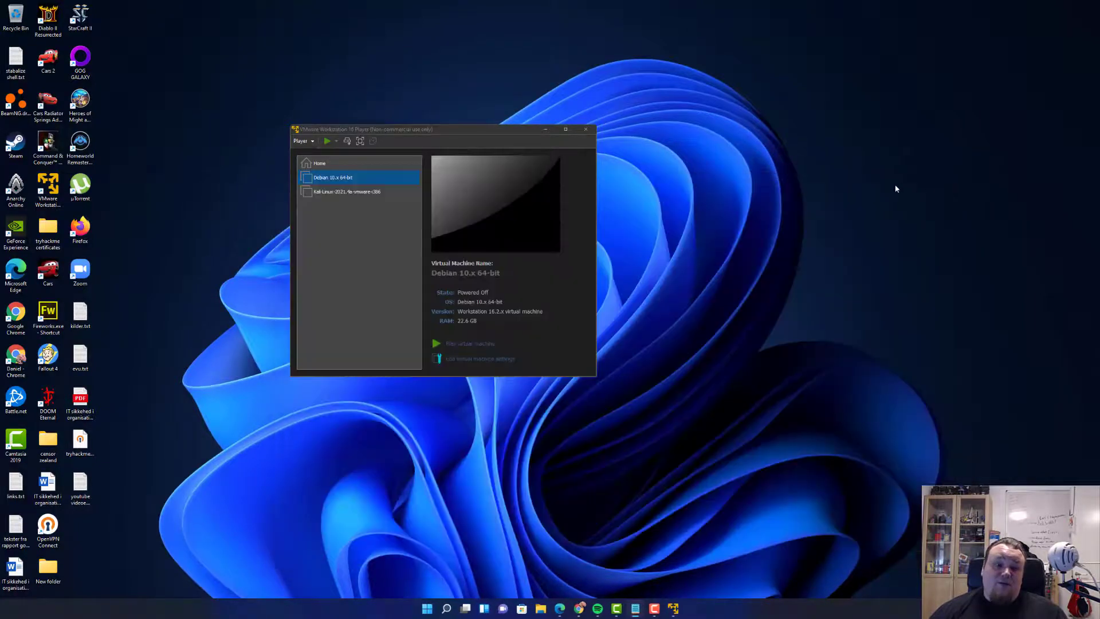
{"action": "mouse_move", "coordinate": [866, 191]}
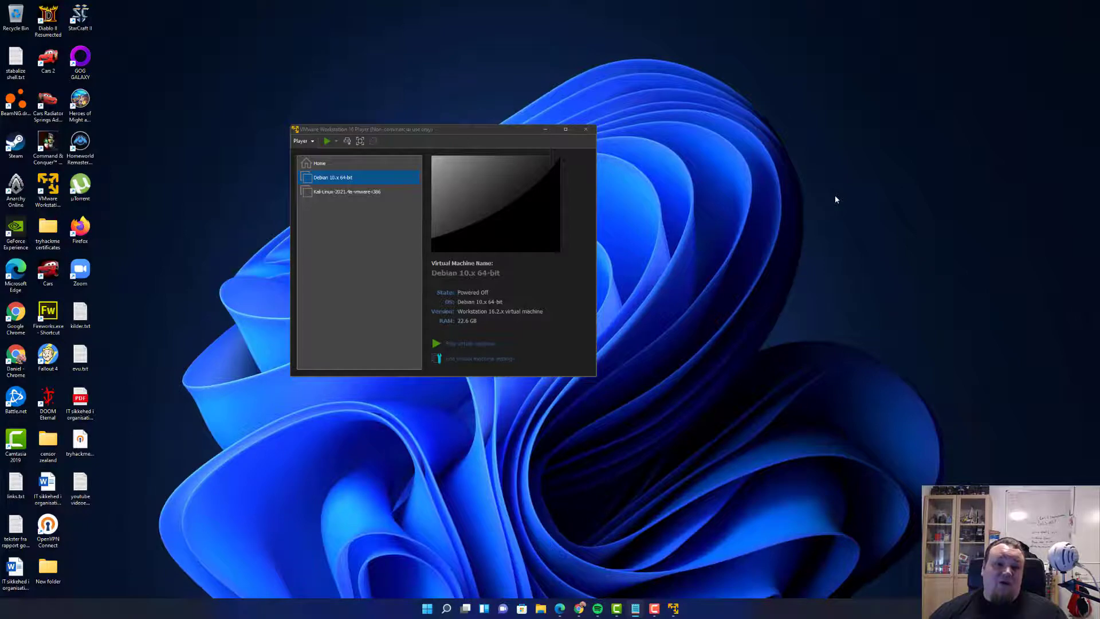
{"action": "left_click", "coordinate": [359, 192]}
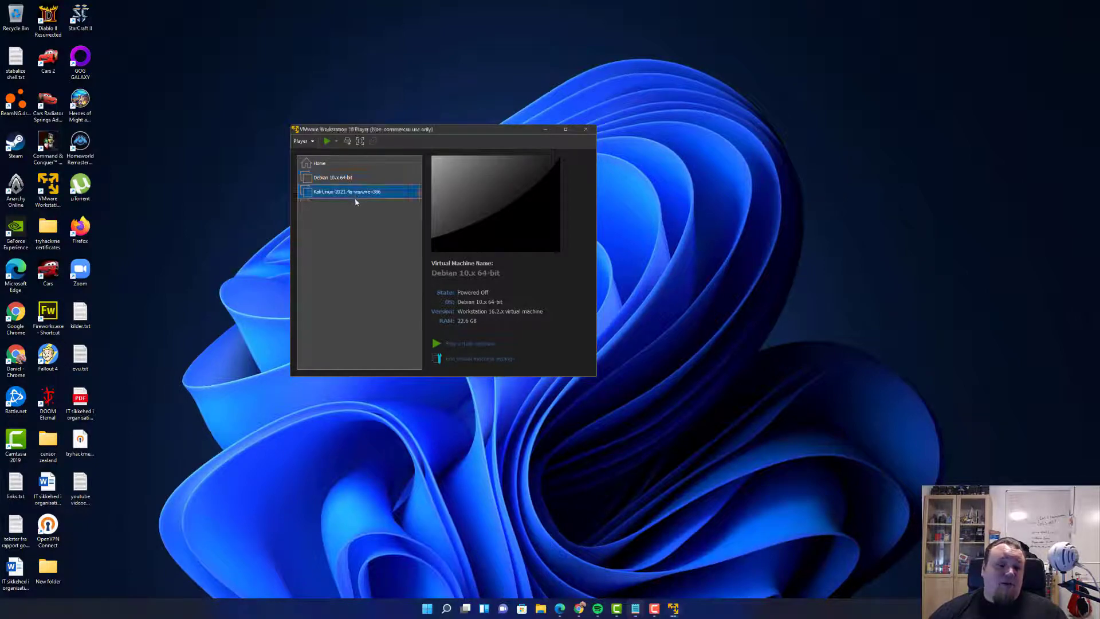
{"action": "left_click", "coordinate": [359, 191]}
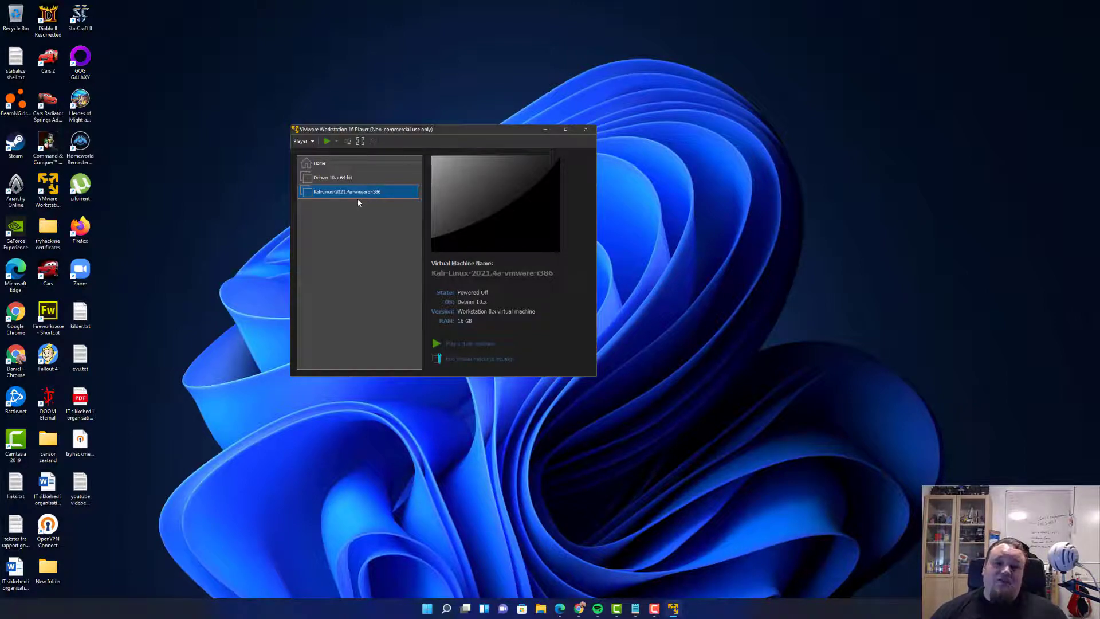
{"action": "left_click", "coordinate": [331, 176]}
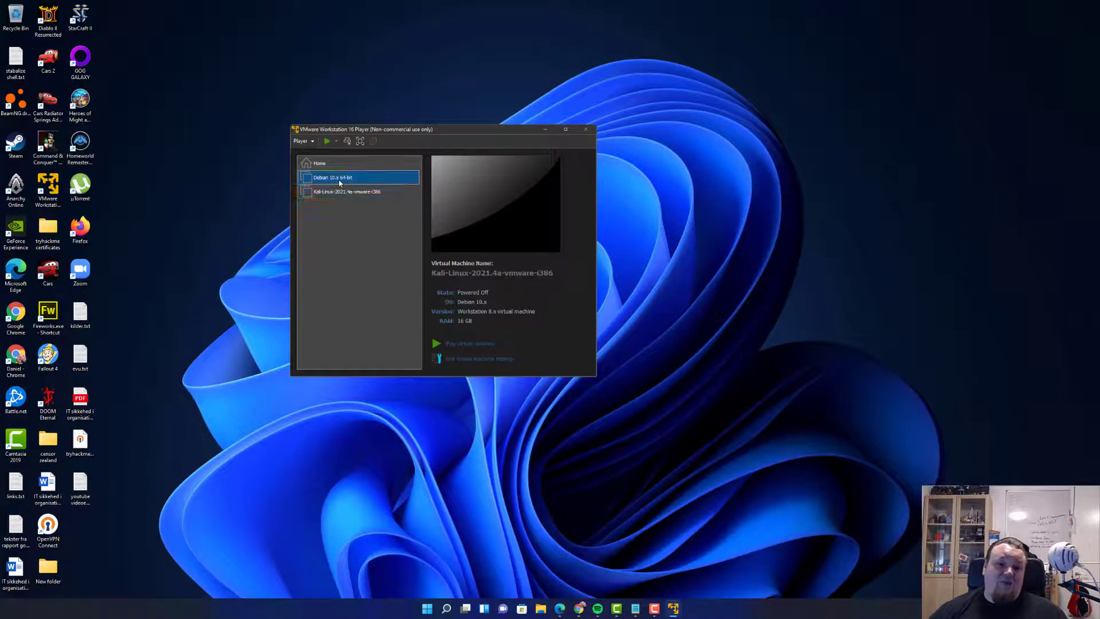
{"action": "left_click", "coordinate": [333, 177]}
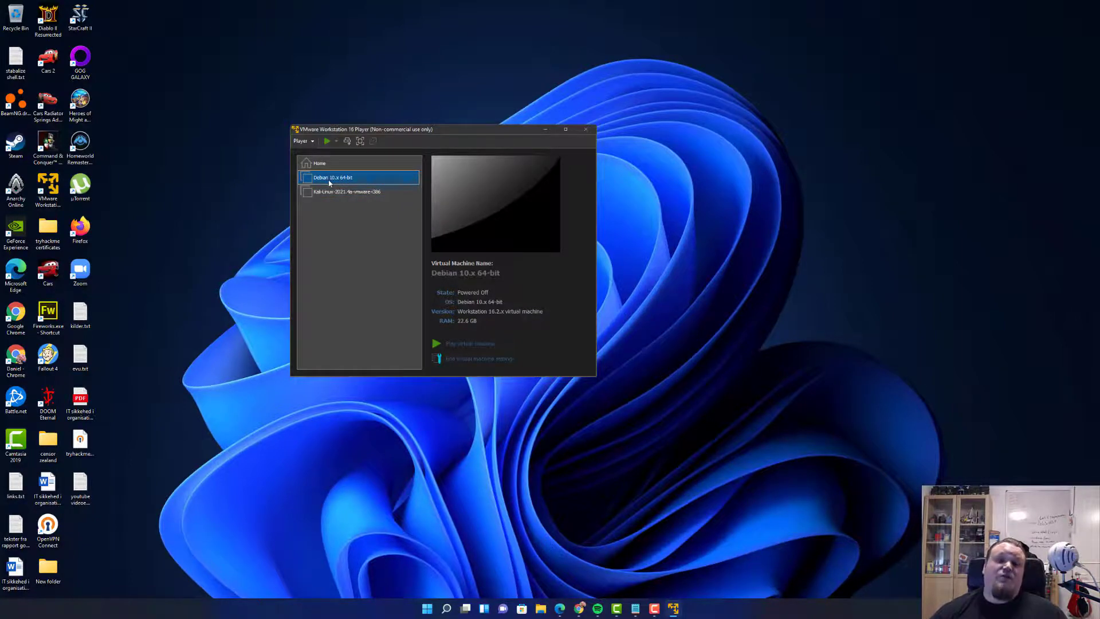
{"action": "mouse_move", "coordinate": [652, 173]}
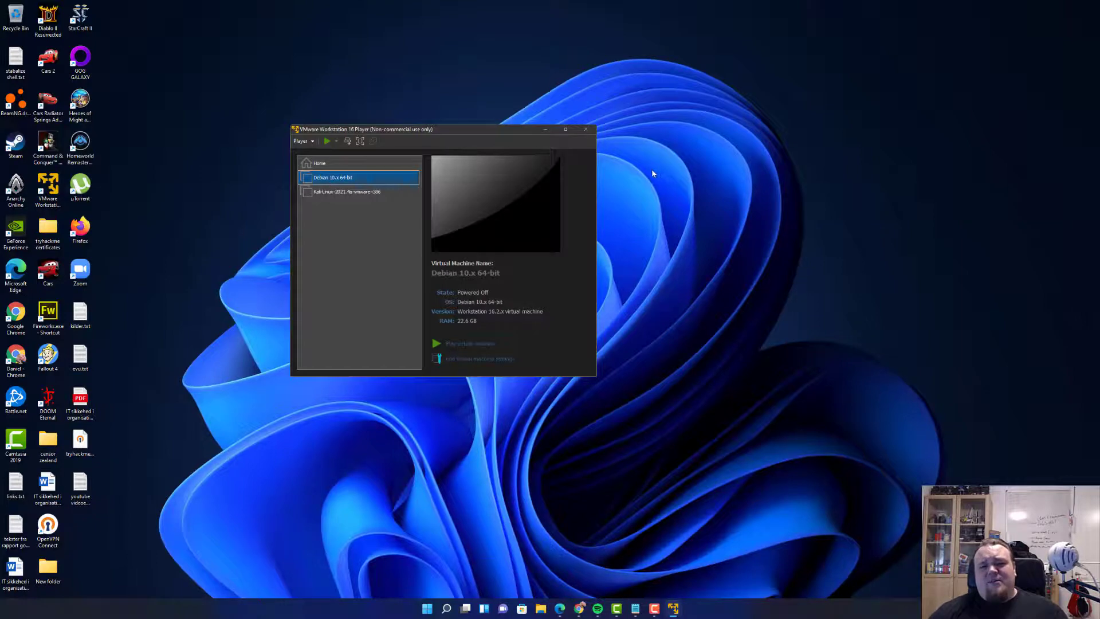
{"action": "mouse_move", "coordinate": [592, 181]}
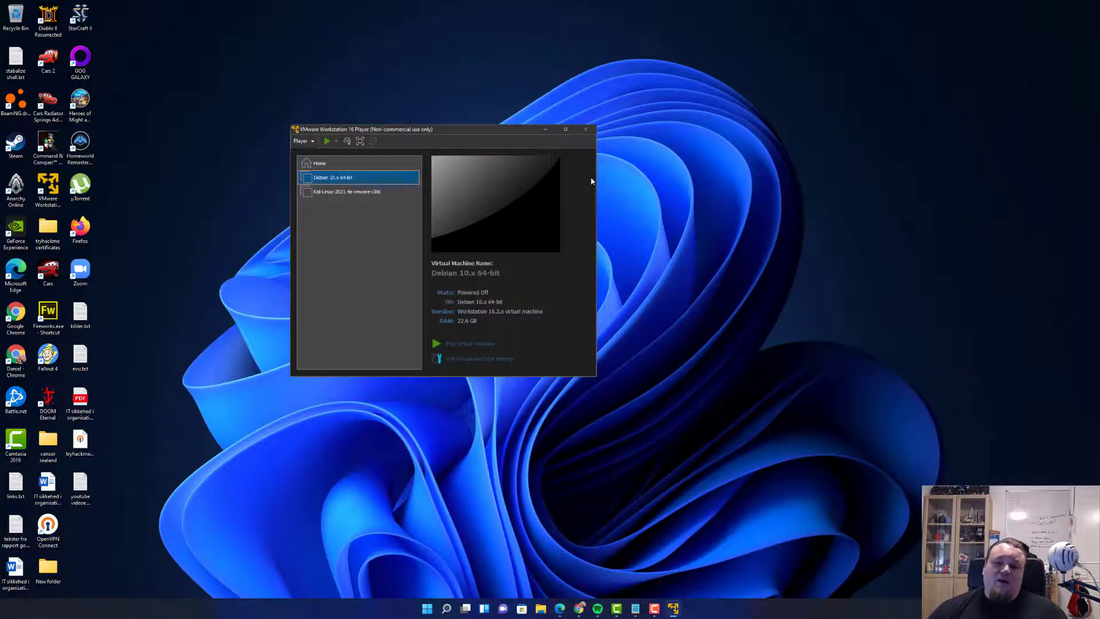
{"action": "mouse_move", "coordinate": [683, 196]}
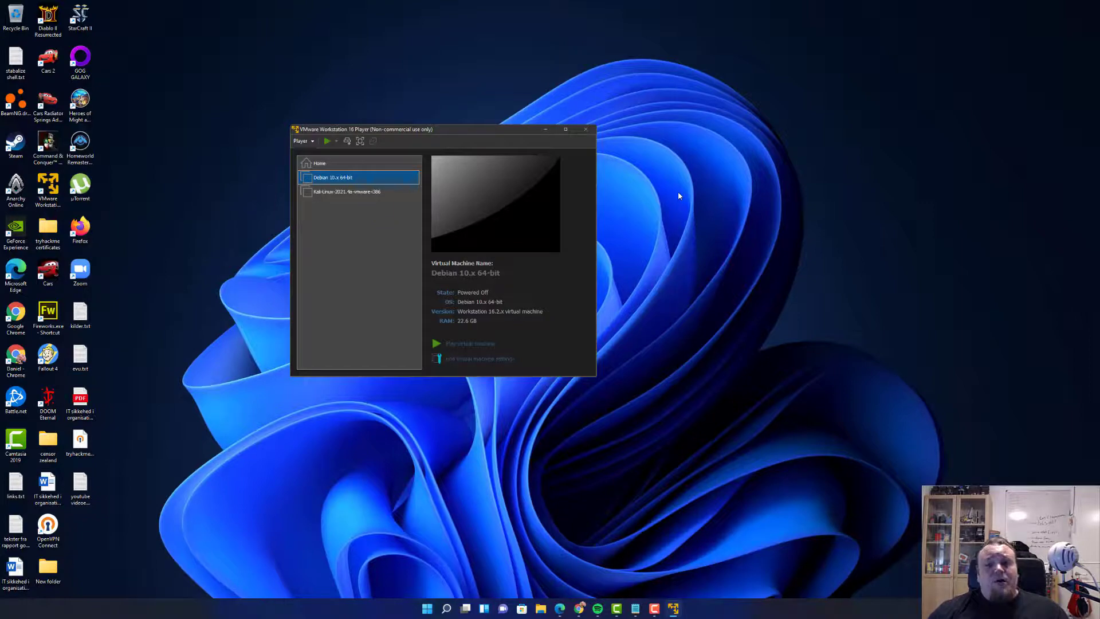
{"action": "mouse_move", "coordinate": [744, 212]}
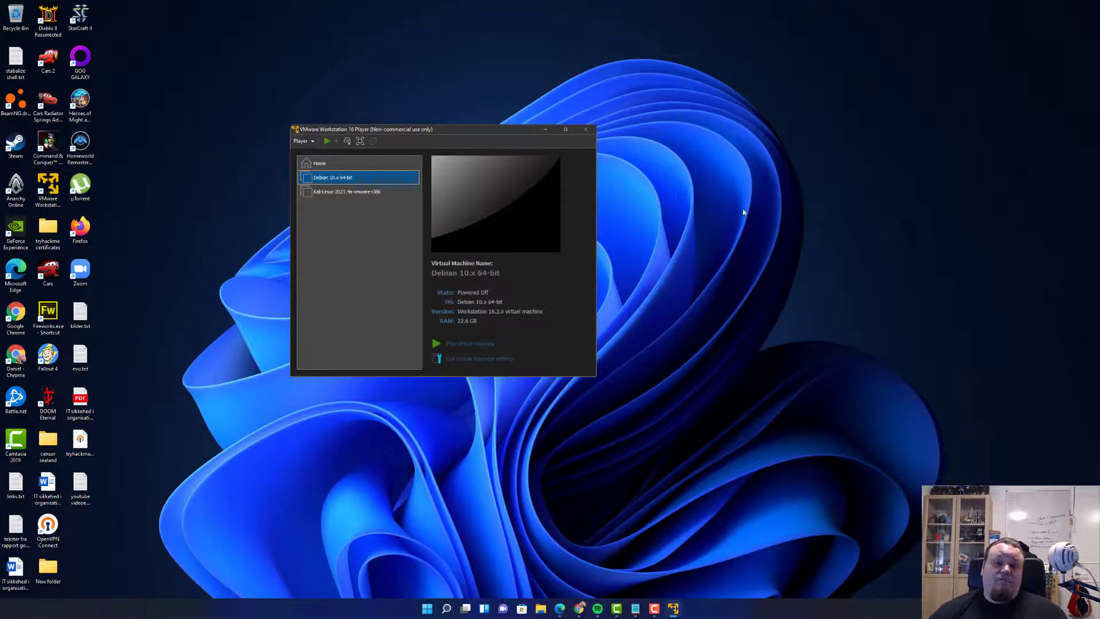
{"action": "mouse_move", "coordinate": [802, 217]}
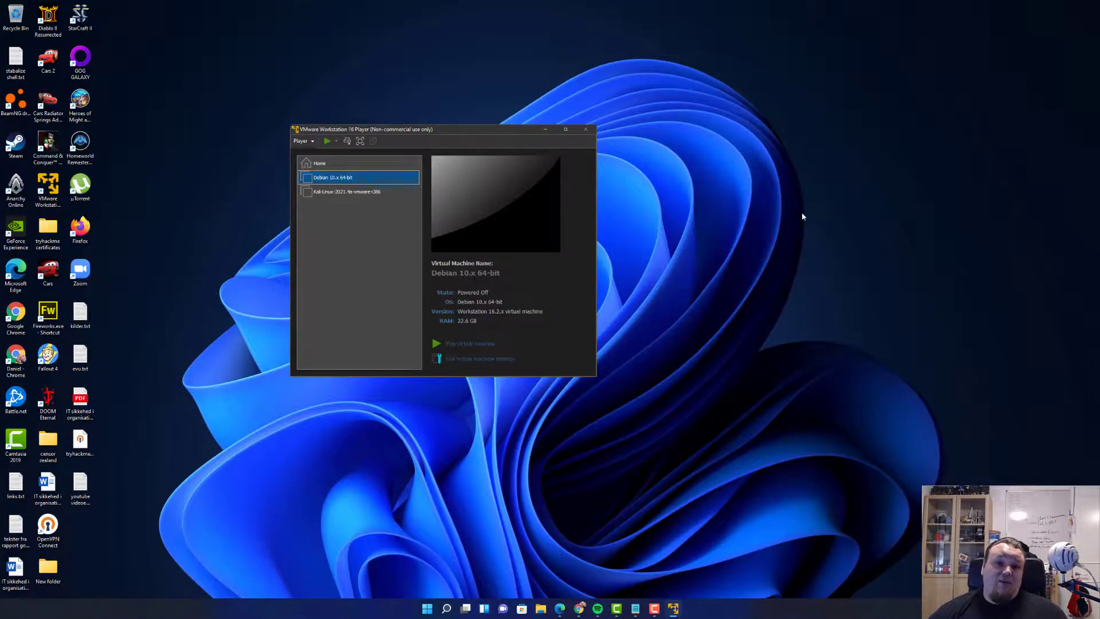
{"action": "mouse_move", "coordinate": [826, 229]}
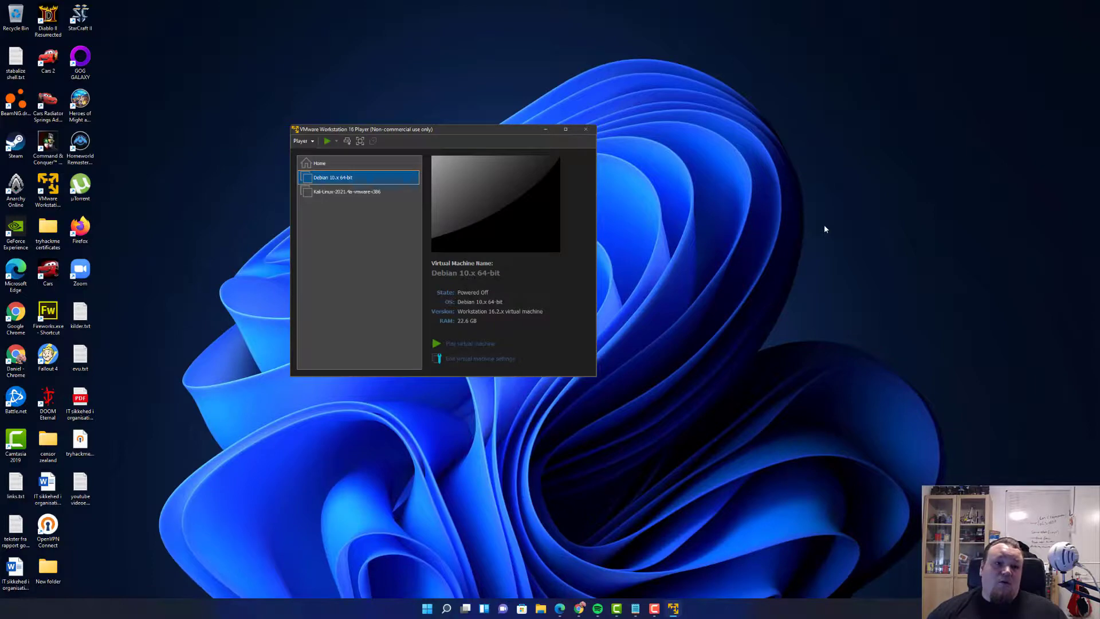
{"action": "mouse_move", "coordinate": [781, 196]}
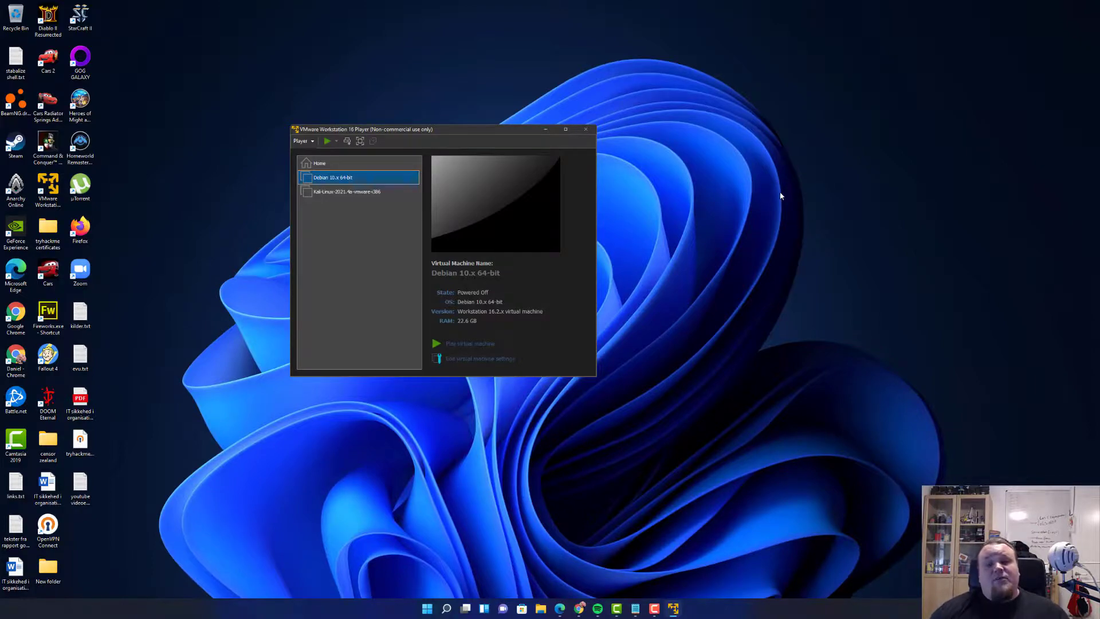
{"action": "mouse_move", "coordinate": [770, 204]}
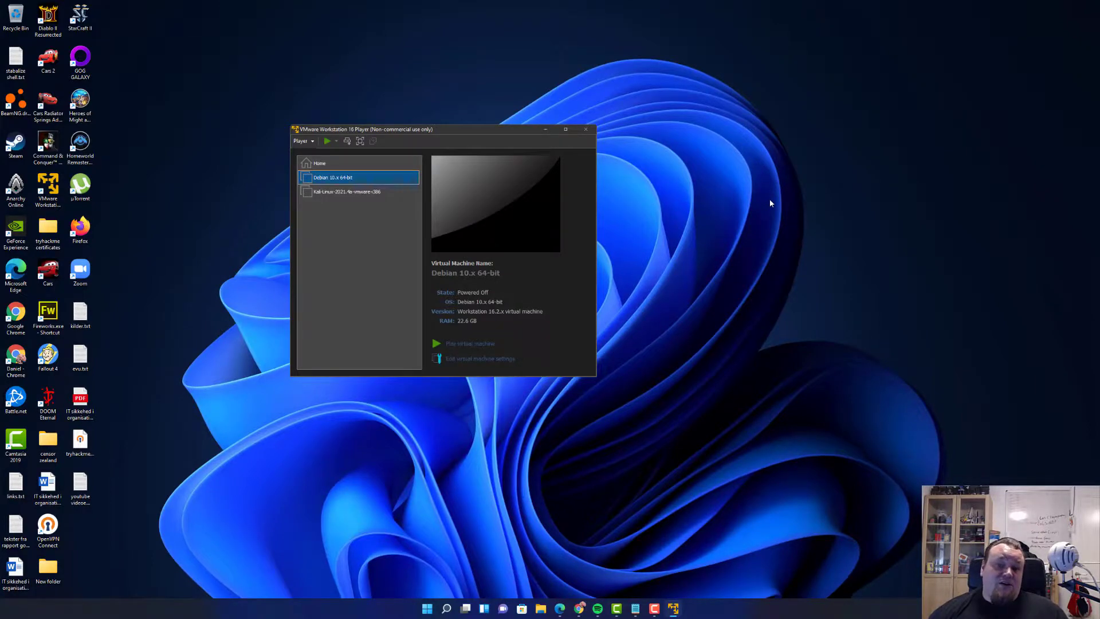